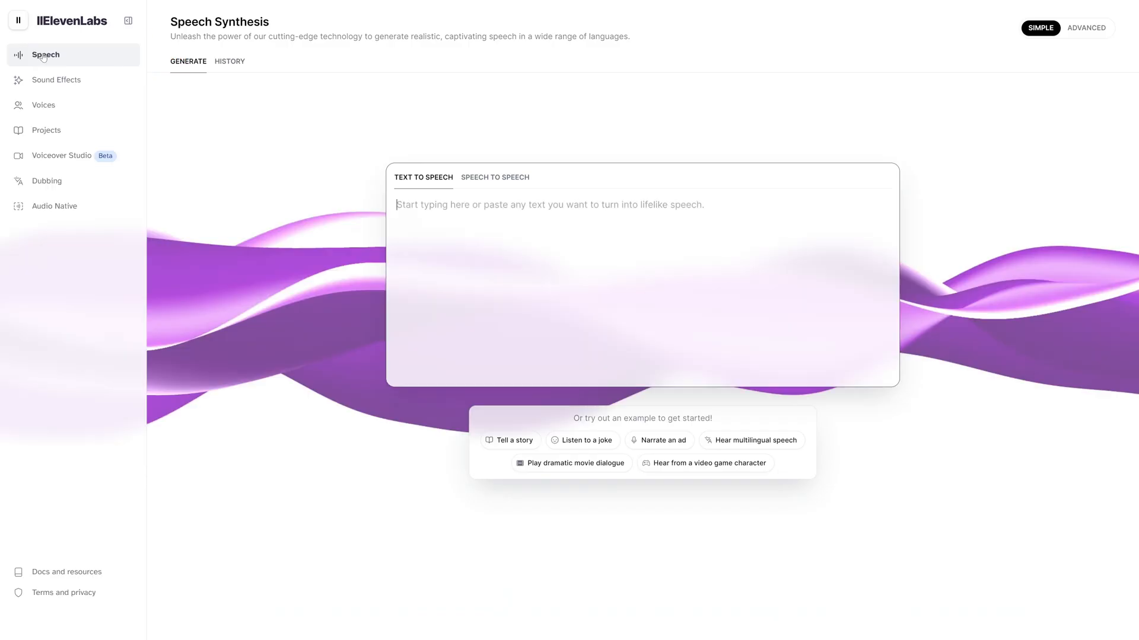
{"action": "type", "text": "hey guys how are you doing? I'm just testing this text to speech tool."}
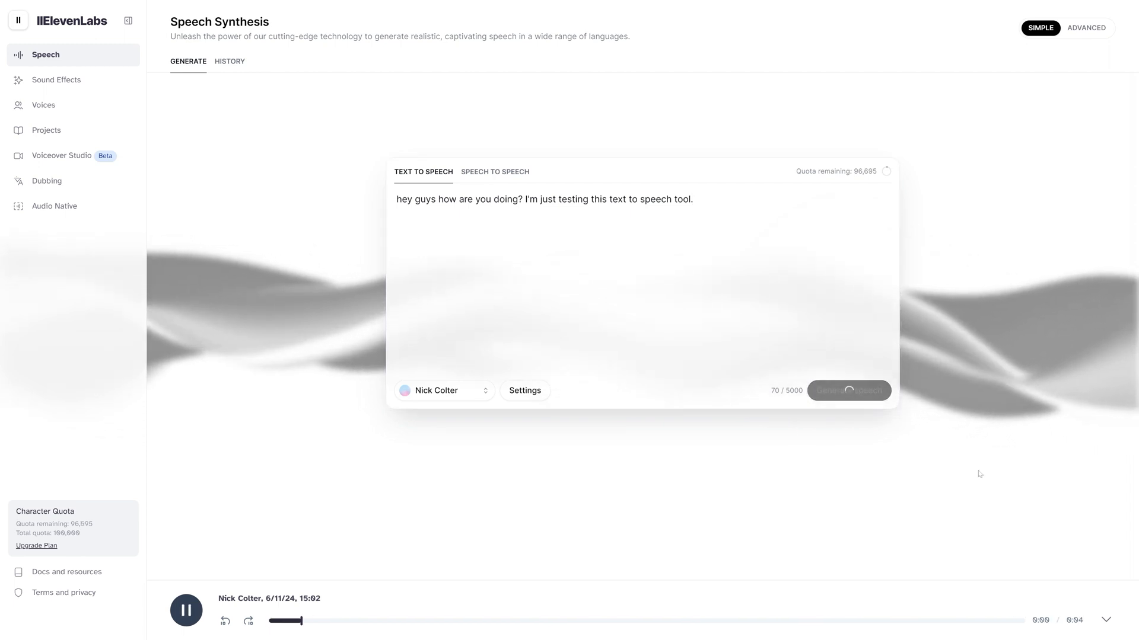